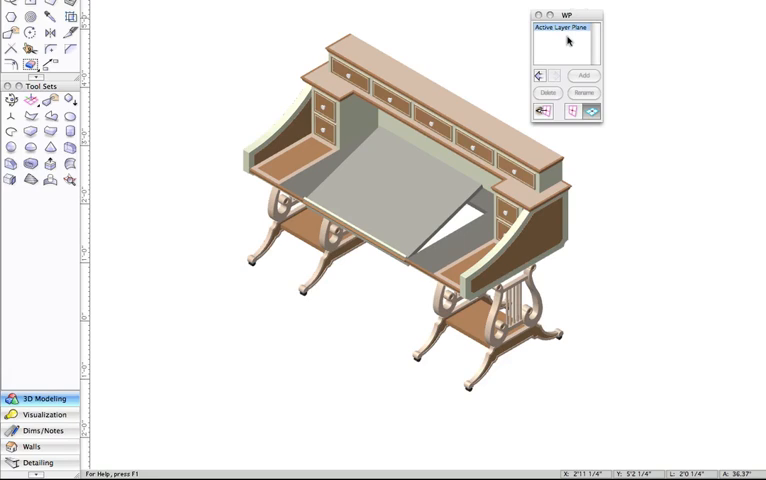
{"action": "mouse_move", "coordinate": [566, 32]}
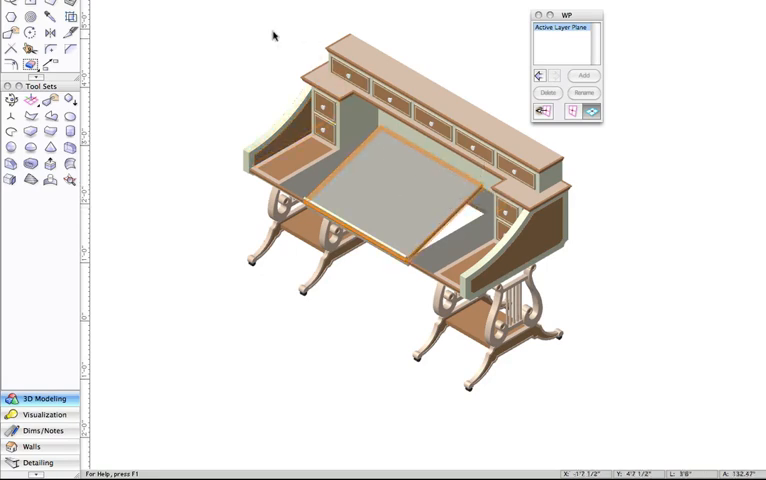
- Activate the Set Working Plane tool from the 3D Modeling tool set
{"action": "left_click", "coordinate": [28, 100]}
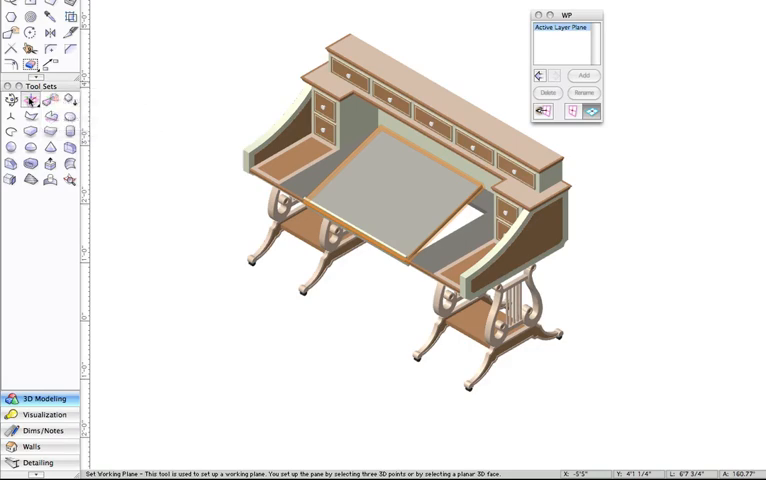
- Align the working plane to the slanted desk surface and save it as 'Desktop'
{"action": "left_click", "coordinate": [48, 102]}
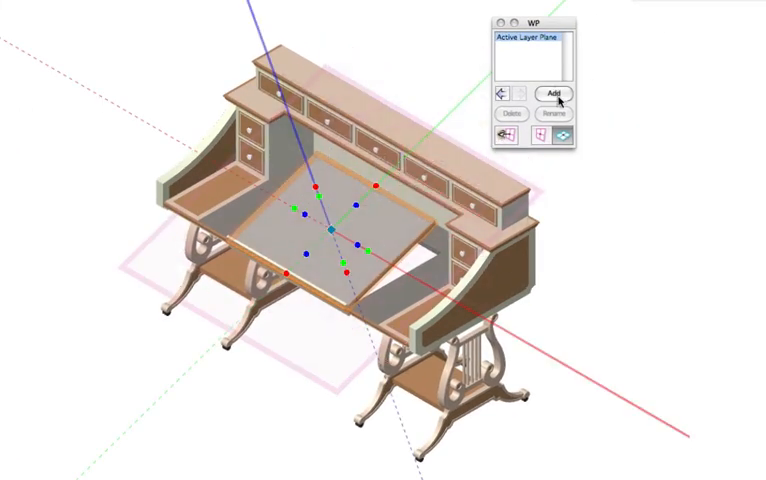
{"action": "left_click", "coordinate": [556, 94]}
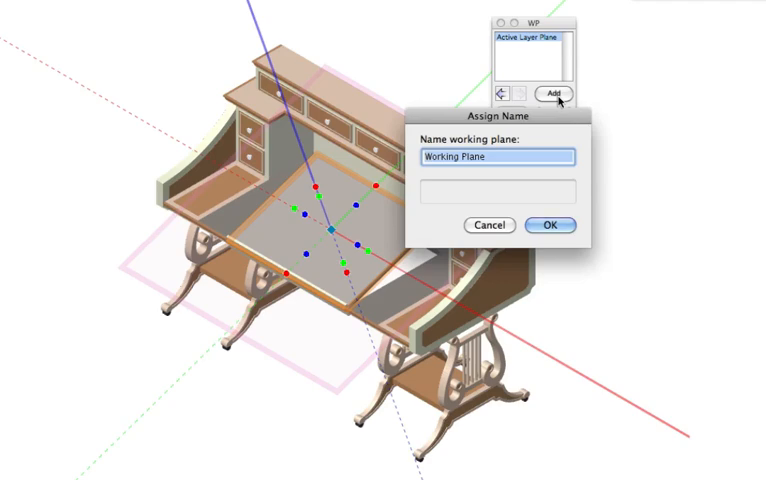
{"action": "type", "text": "Deskt"}
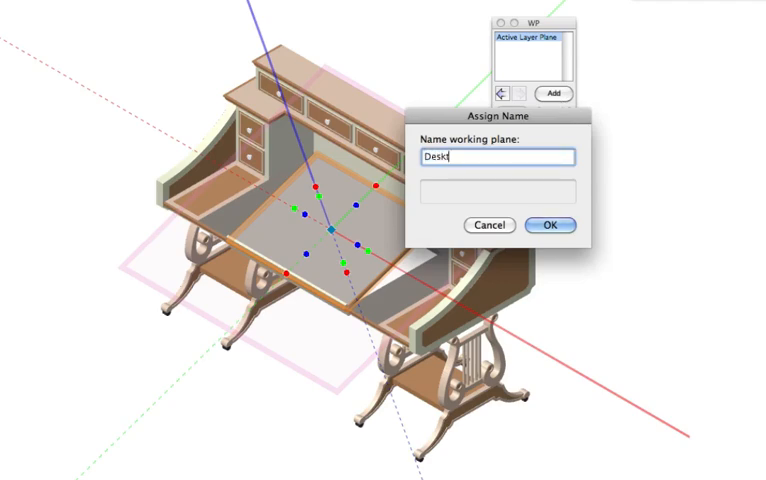
{"action": "type", "text": "op"}
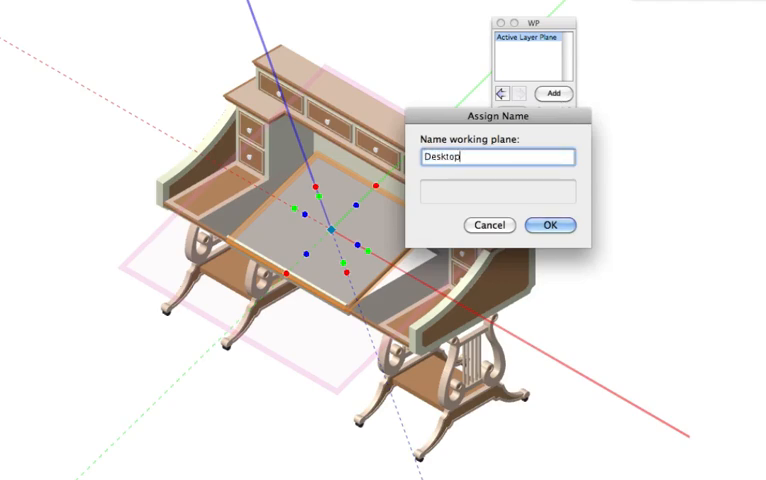
{"action": "left_click", "coordinate": [548, 224]}
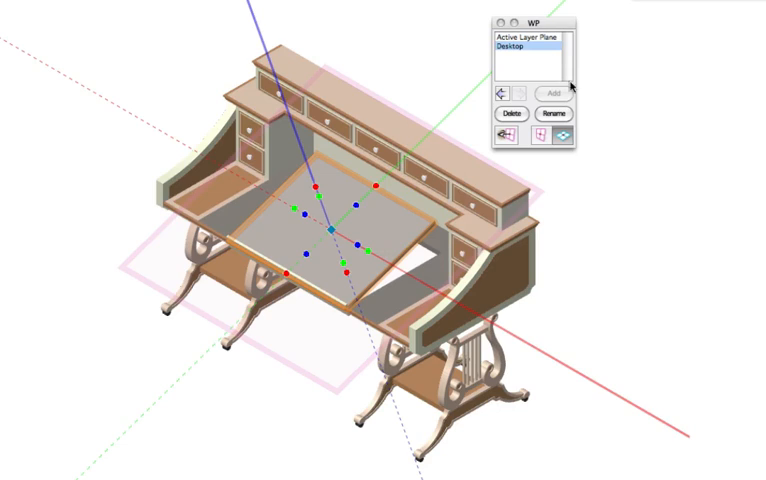
{"action": "mouse_move", "coordinate": [536, 52]}
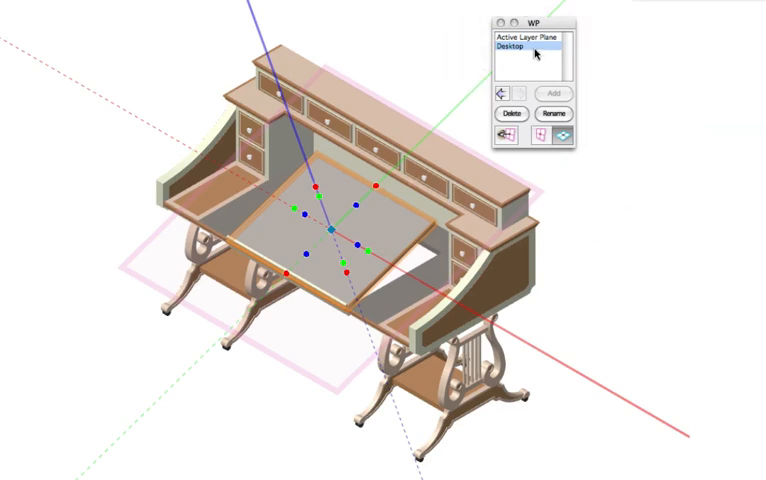
{"action": "mouse_move", "coordinate": [516, 52]}
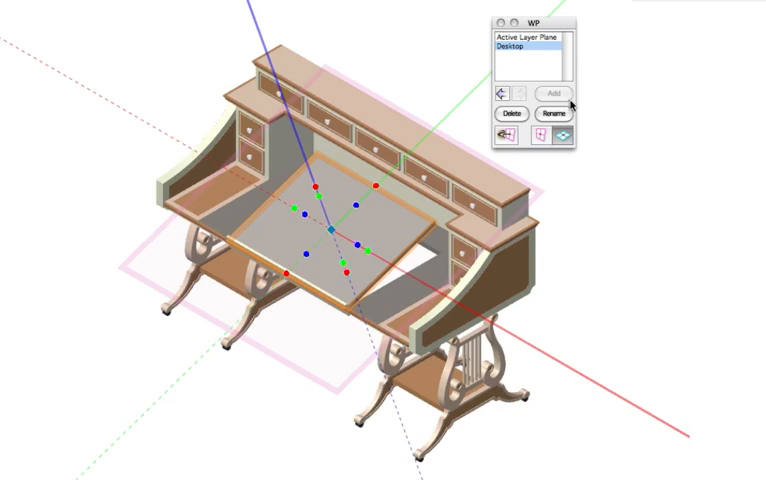
{"action": "mouse_move", "coordinate": [496, 290]}
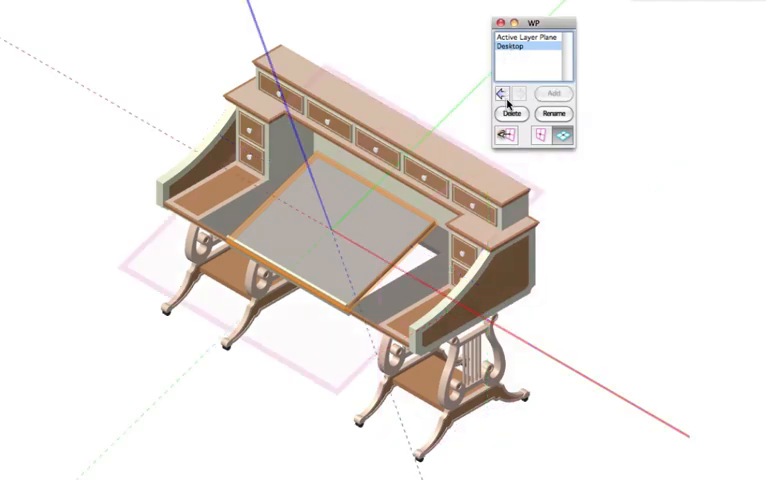
{"action": "mouse_move", "coordinate": [506, 92]}
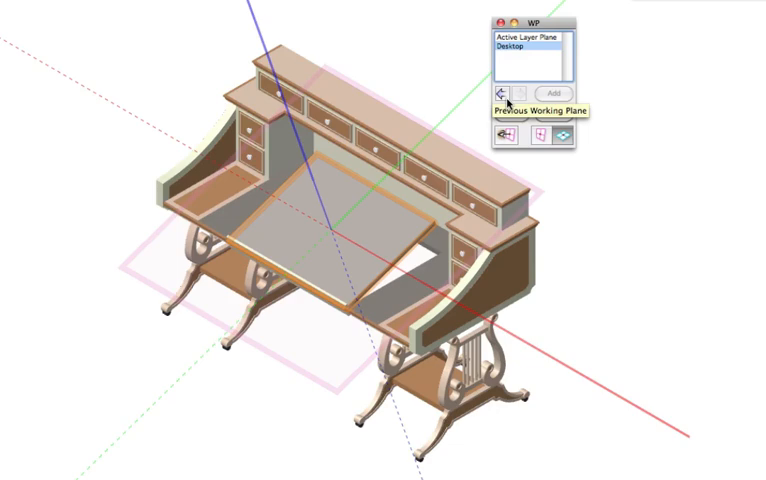
- Return to the previous working plane, leaving Desktop saved in the list
{"action": "left_click", "coordinate": [504, 92]}
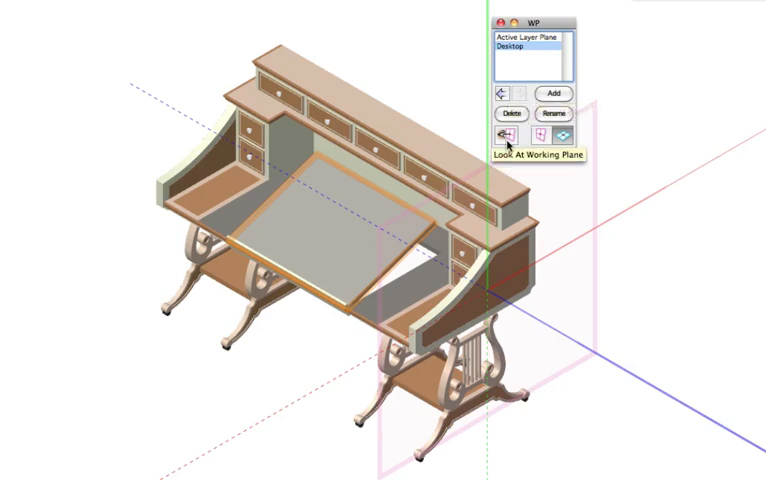
- Look at the working plane head-on, showing the desk in side profile
{"action": "left_click", "coordinate": [496, 136]}
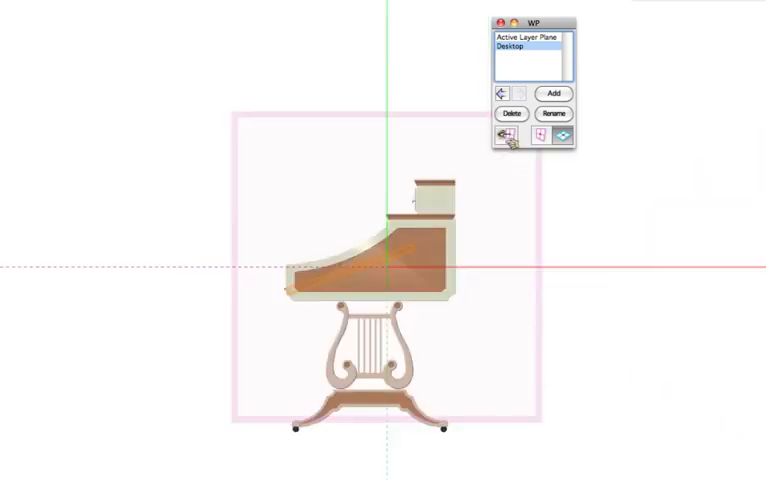
{"action": "mouse_move", "coordinate": [500, 136]}
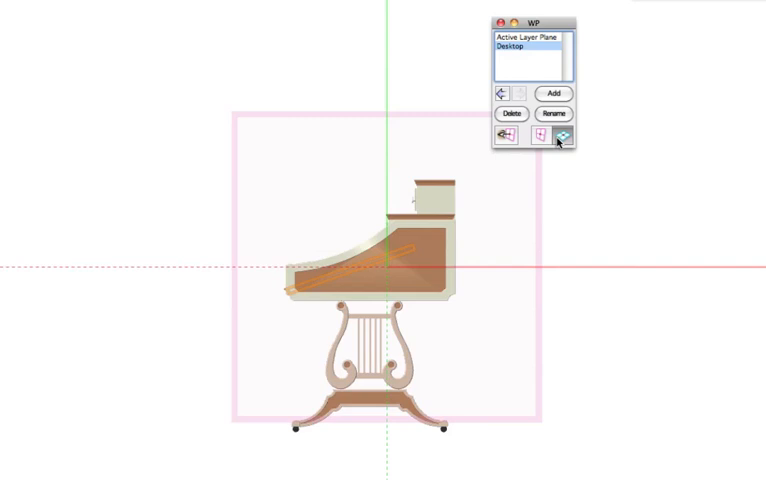
{"action": "mouse_move", "coordinate": [550, 138]}
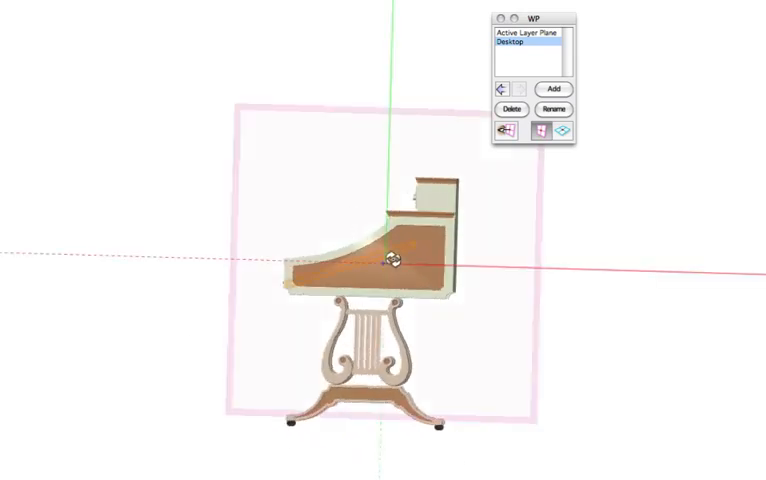
{"action": "left_click", "coordinate": [568, 136]}
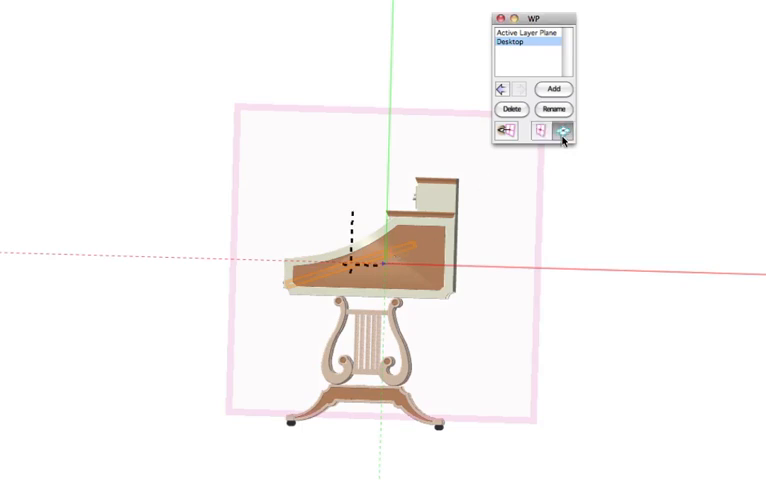